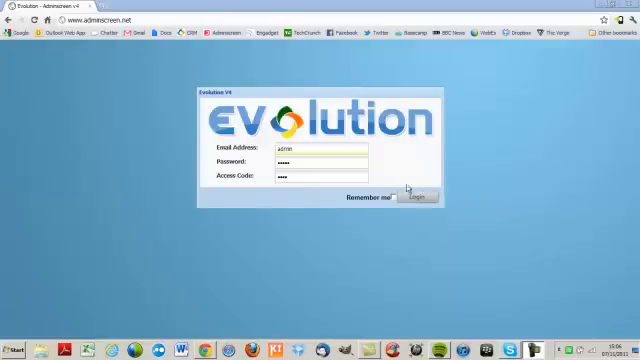
Step: Log in to the admin back end and return to the empty admin desktop
{"action": "left_click", "coordinate": [412, 196]}
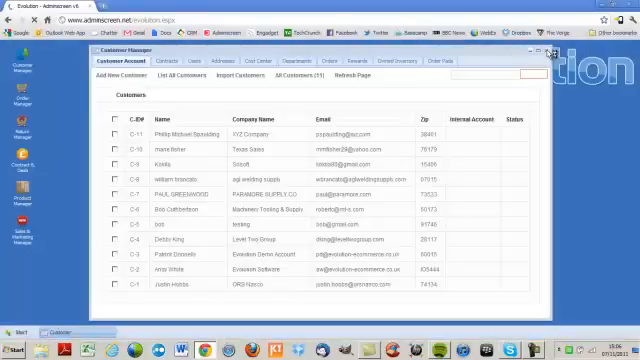
{"action": "left_click", "coordinate": [548, 48]}
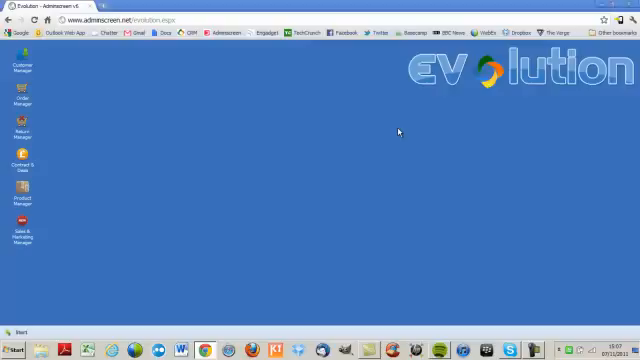
{"action": "mouse_move", "coordinate": [460, 174]}
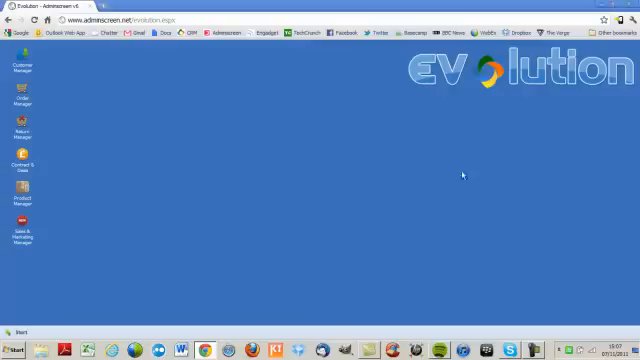
{"action": "mouse_move", "coordinate": [480, 170]}
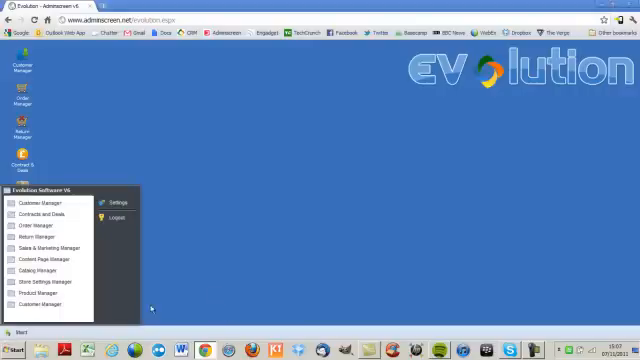
Step: Launch Customer Manager from the Start menu to list all customers
{"action": "left_click", "coordinate": [48, 202]}
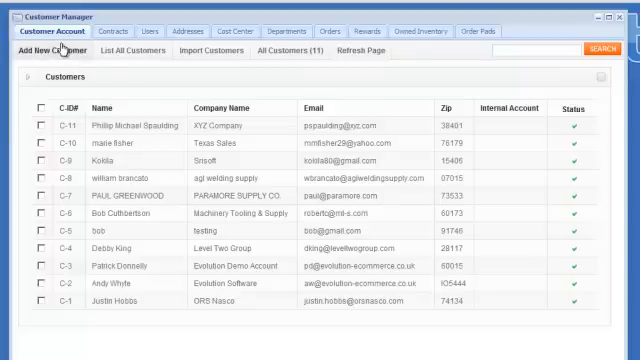
{"action": "mouse_move", "coordinate": [212, 52]}
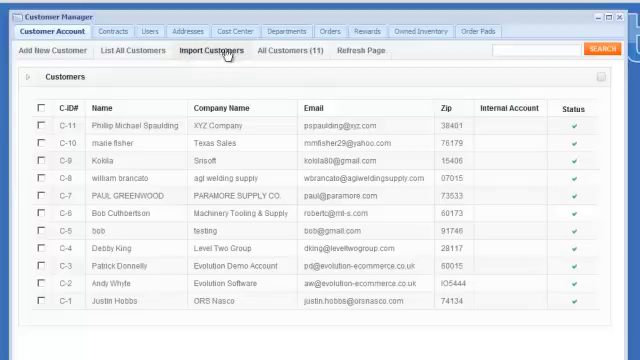
{"action": "mouse_move", "coordinate": [64, 160]}
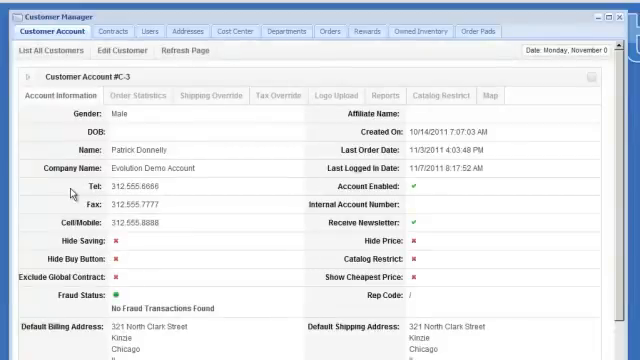
{"action": "mouse_move", "coordinate": [210, 212]}
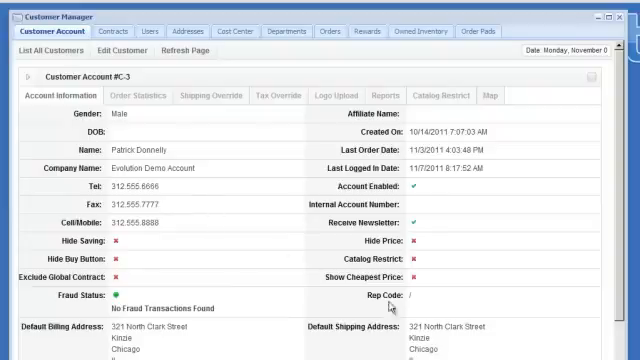
{"action": "scroll", "scroll_direction": "down", "scroll_amount": 3}
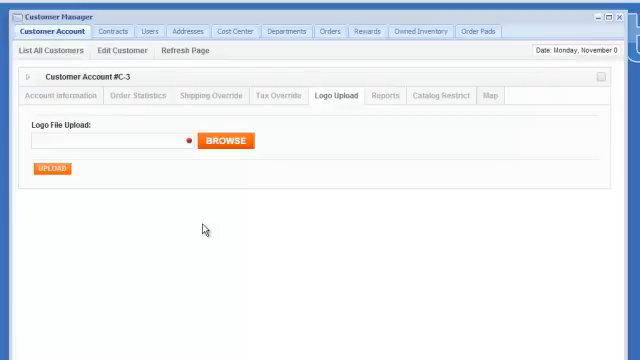
{"action": "mouse_move", "coordinate": [264, 262]}
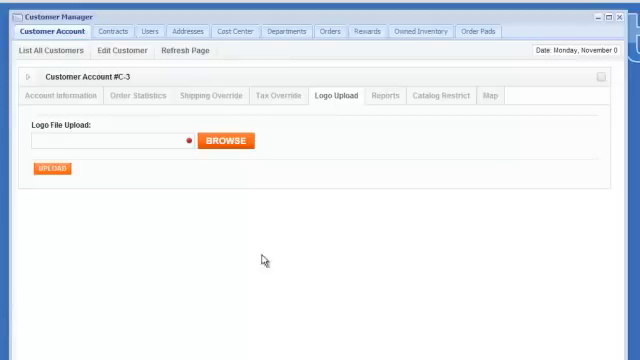
{"action": "mouse_move", "coordinate": [500, 96]}
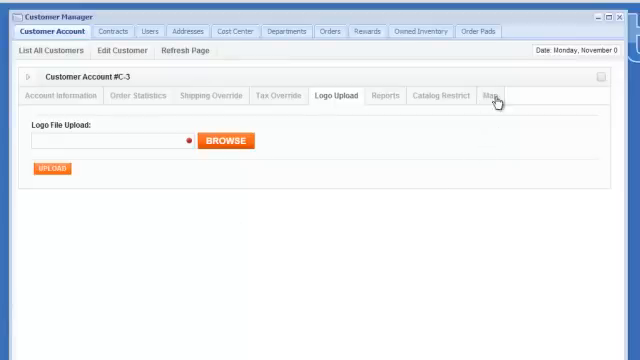
{"action": "left_click", "coordinate": [56, 96]}
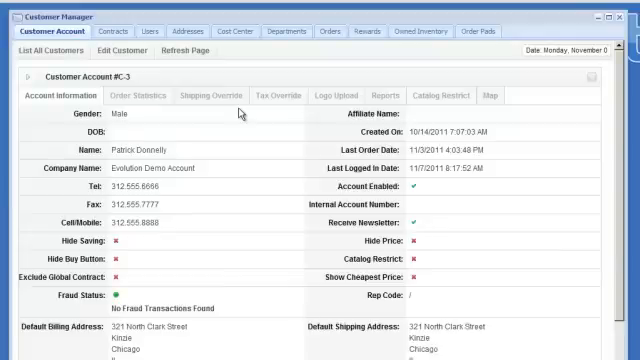
{"action": "mouse_move", "coordinate": [220, 176]}
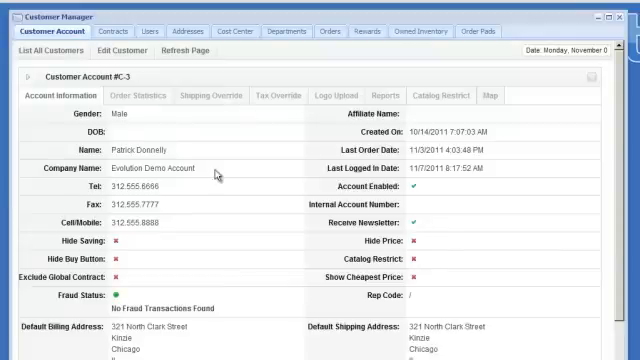
{"action": "left_click", "coordinate": [324, 32]}
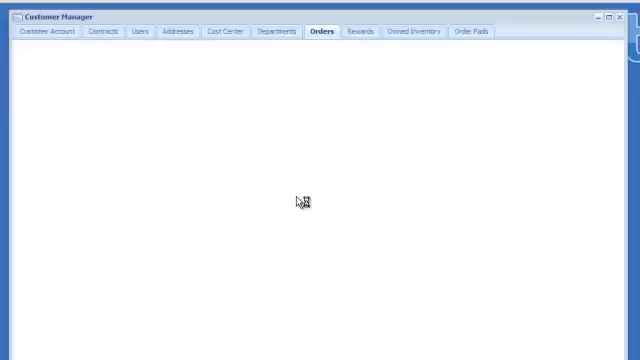
{"action": "left_click", "coordinate": [322, 36]}
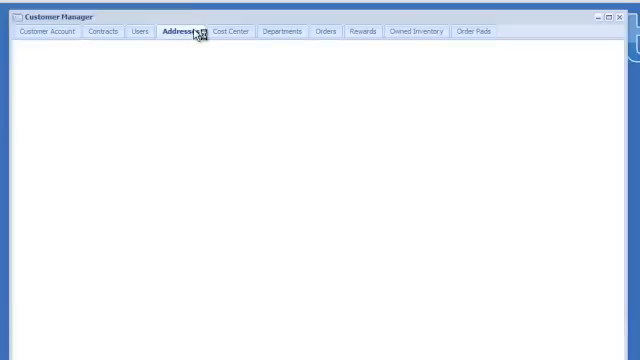
{"action": "left_click", "coordinate": [180, 32]}
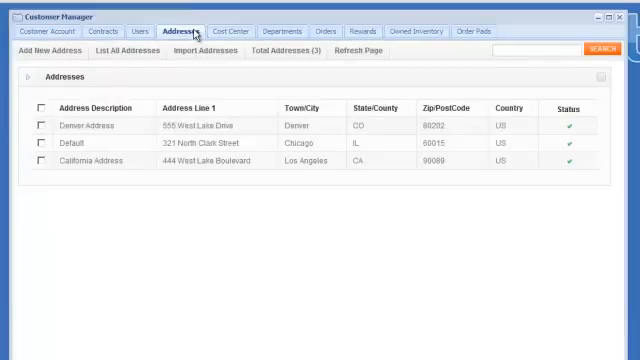
{"action": "left_click", "coordinate": [144, 30]}
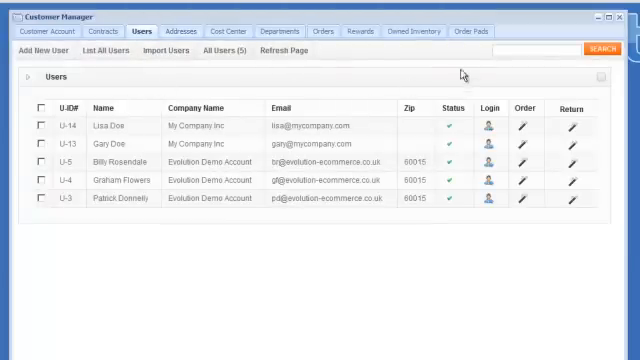
{"action": "left_click", "coordinate": [356, 32]}
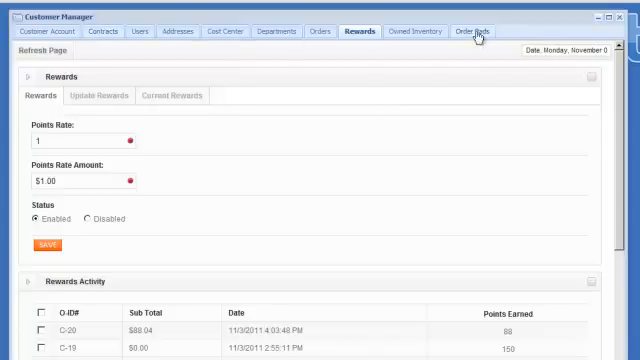
{"action": "mouse_move", "coordinate": [488, 32]}
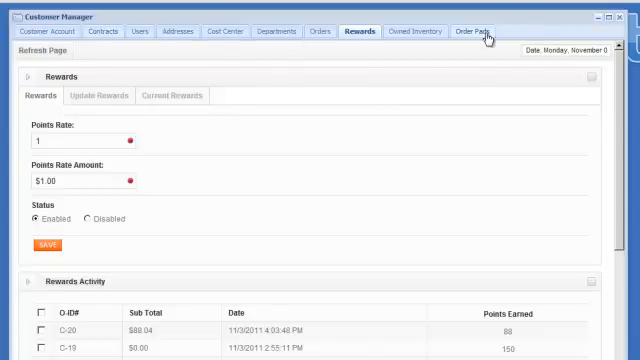
{"action": "mouse_move", "coordinate": [36, 32]}
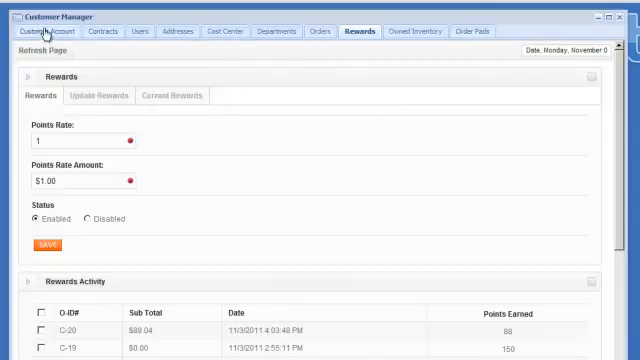
{"action": "left_click", "coordinate": [52, 24]}
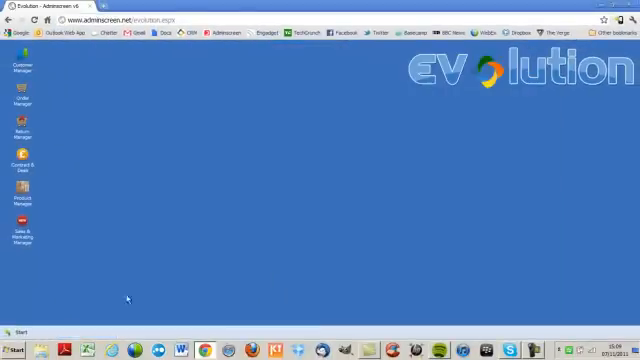
Step: Launch Contracts and Deals and view the global and group contracts pages
{"action": "left_click", "coordinate": [20, 324]}
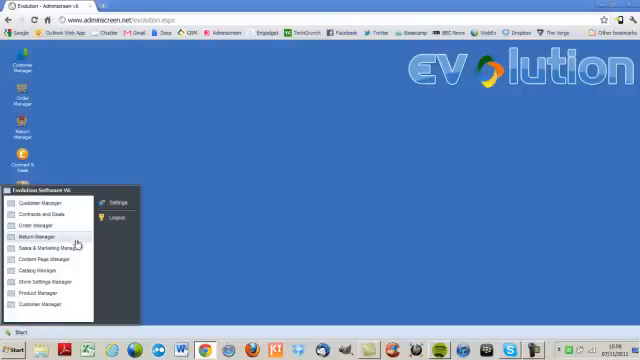
{"action": "left_click", "coordinate": [44, 216]}
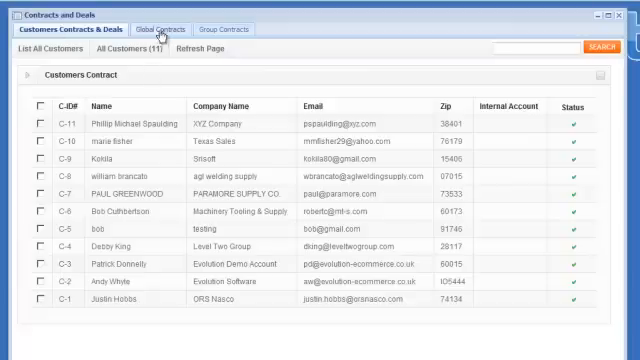
{"action": "left_click", "coordinate": [148, 30]}
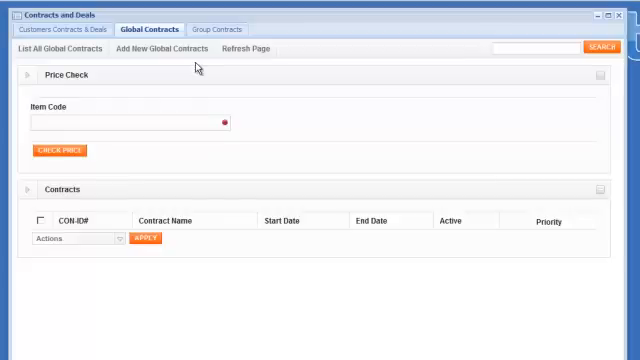
{"action": "mouse_move", "coordinate": [268, 36]}
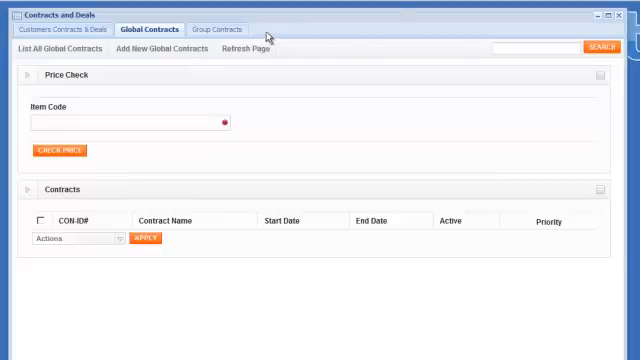
{"action": "left_click", "coordinate": [220, 28]}
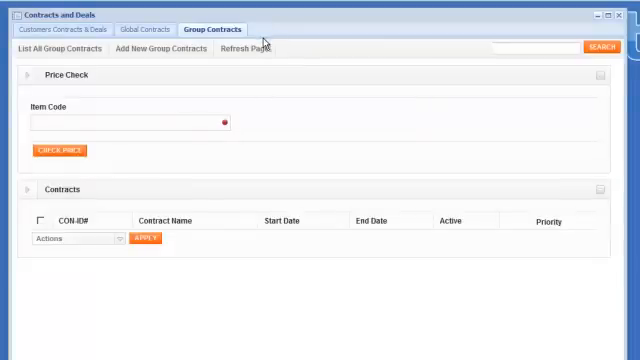
{"action": "mouse_move", "coordinate": [264, 56]}
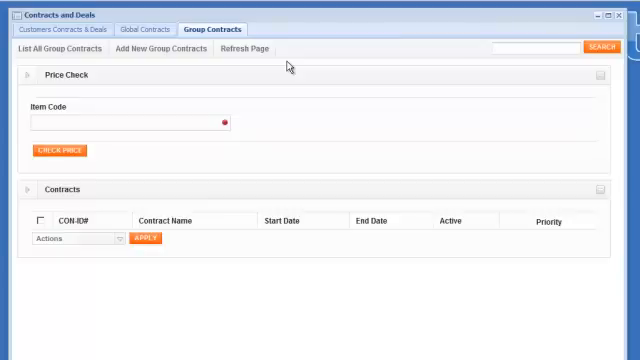
{"action": "mouse_move", "coordinate": [70, 48]}
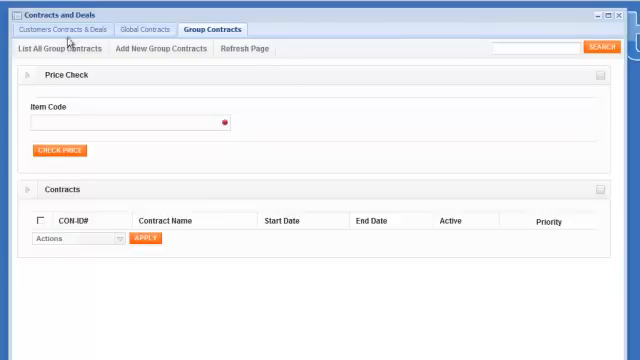
{"action": "left_click", "coordinate": [72, 30]}
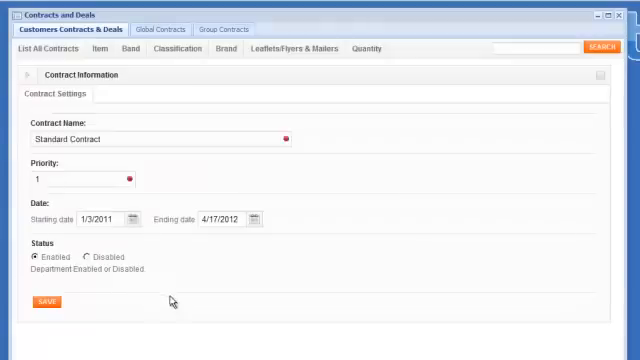
{"action": "mouse_move", "coordinate": [158, 164]}
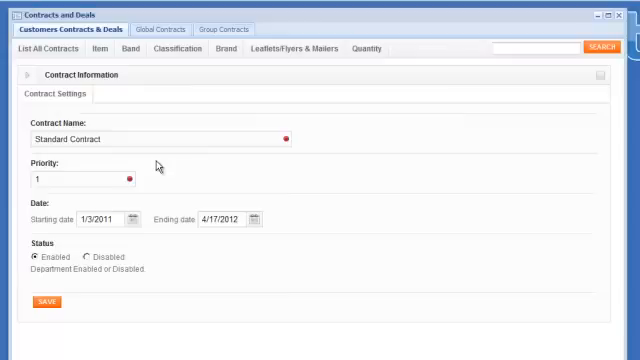
{"action": "double_click", "coordinate": [76, 138]}
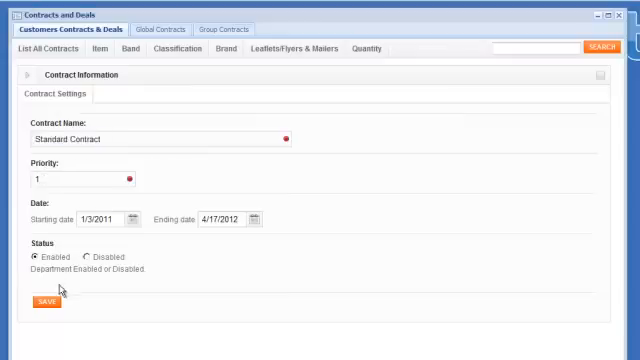
{"action": "mouse_move", "coordinate": [208, 276]}
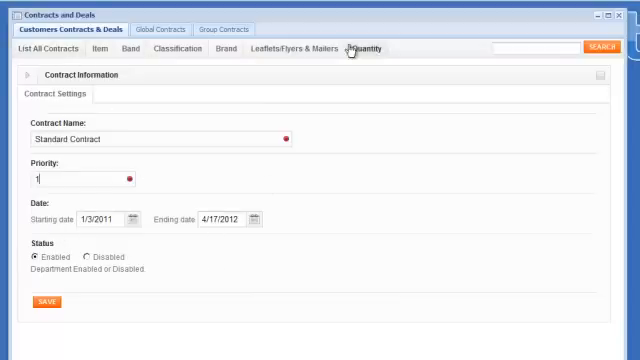
{"action": "mouse_move", "coordinate": [384, 68]}
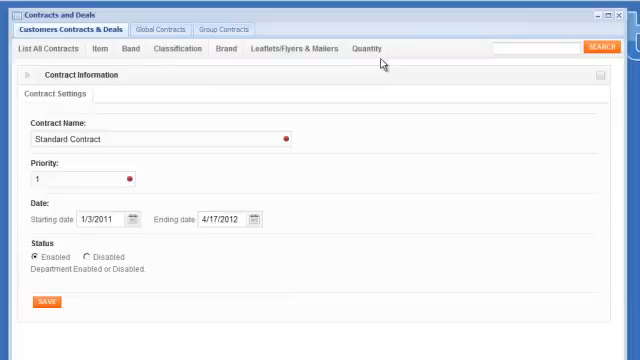
{"action": "mouse_move", "coordinate": [114, 110]}
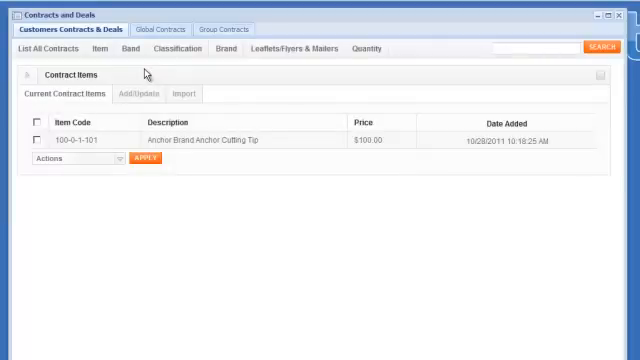
Step: Bring up the add-contract-item form, check the pricing methods and keep Fixed Price
{"action": "left_click", "coordinate": [148, 94]}
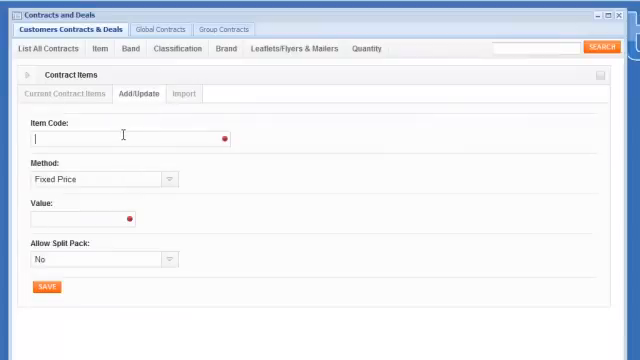
{"action": "left_click", "coordinate": [172, 180]}
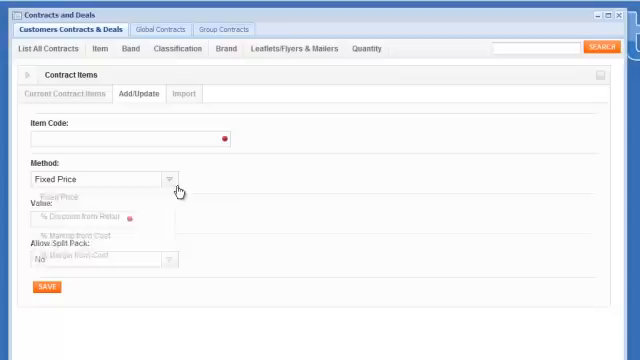
{"action": "left_click", "coordinate": [176, 180]}
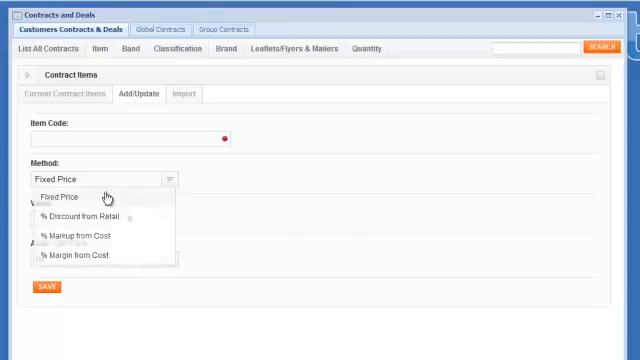
{"action": "left_click", "coordinate": [62, 196]}
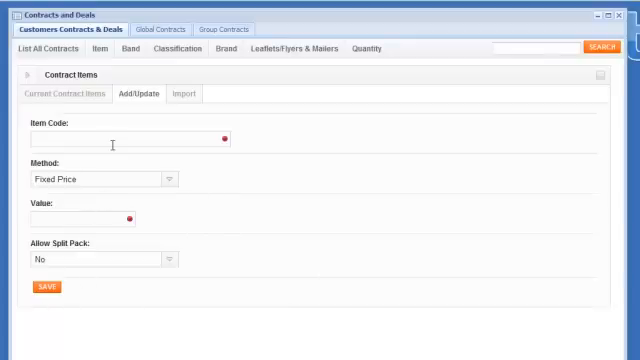
{"action": "left_click", "coordinate": [188, 94]}
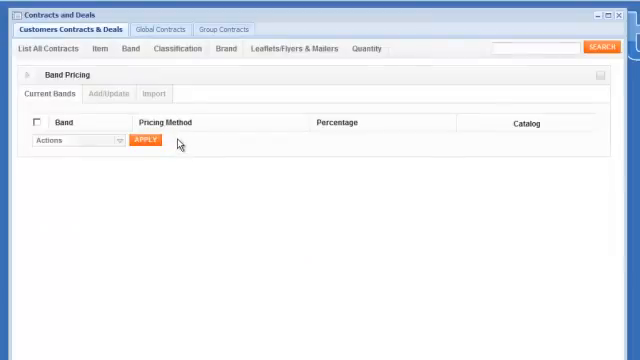
{"action": "mouse_move", "coordinate": [170, 156]}
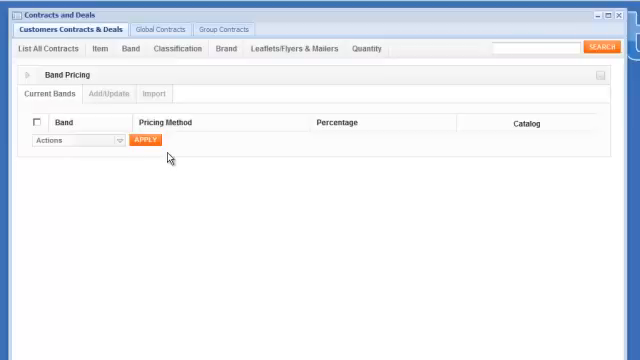
{"action": "mouse_move", "coordinate": [132, 124]}
{"action": "type", "text": "A"}
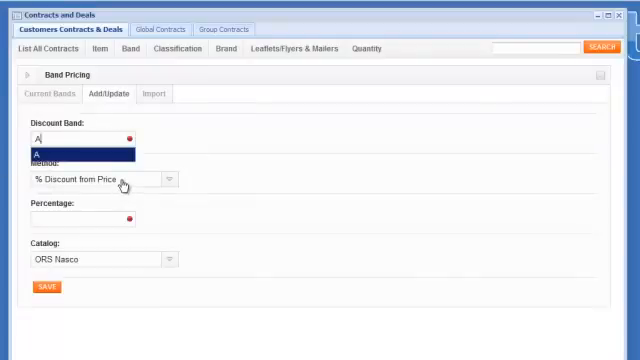
Step: Enter 20 as the band A discount percentage and save it for the ORS Nasco catalog
{"action": "left_click", "coordinate": [80, 152]}
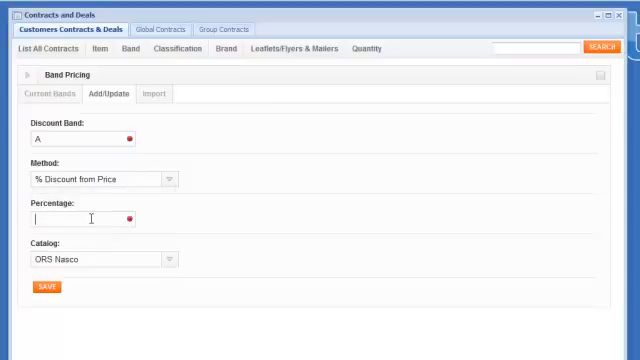
{"action": "type", "text": "20"}
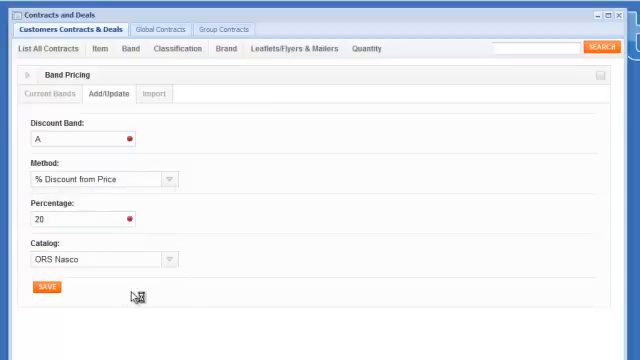
{"action": "left_click", "coordinate": [40, 286]}
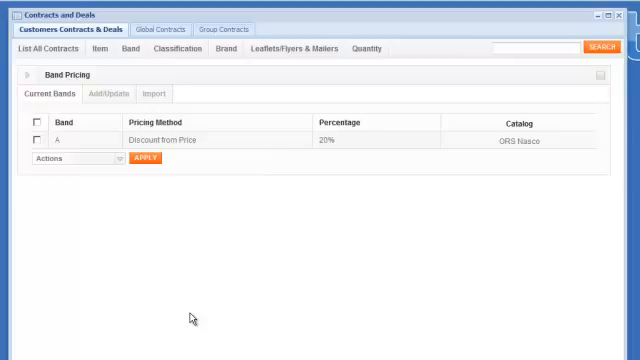
{"action": "mouse_move", "coordinate": [176, 48]}
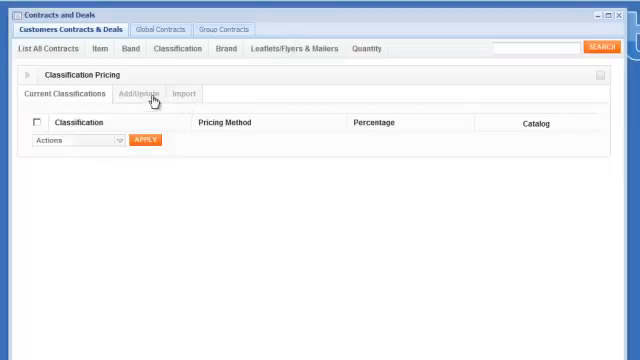
Step: Tick Abrasives with all sub-categories and enter a 28% classification discount, unsaved
{"action": "left_click", "coordinate": [140, 94]}
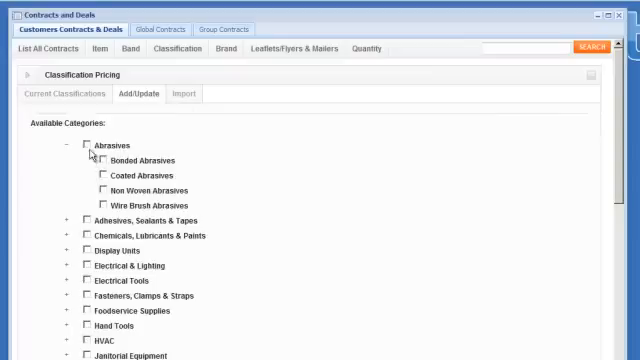
{"action": "left_click", "coordinate": [90, 144]}
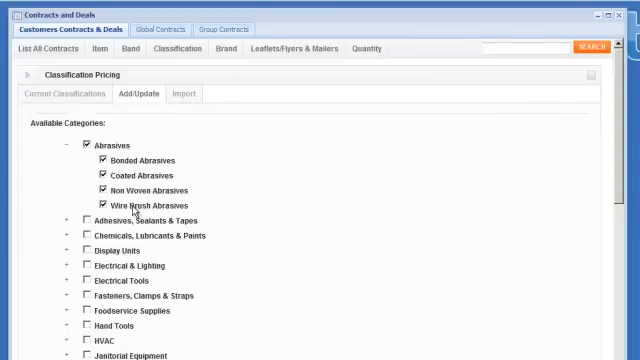
{"action": "mouse_move", "coordinate": [228, 224]}
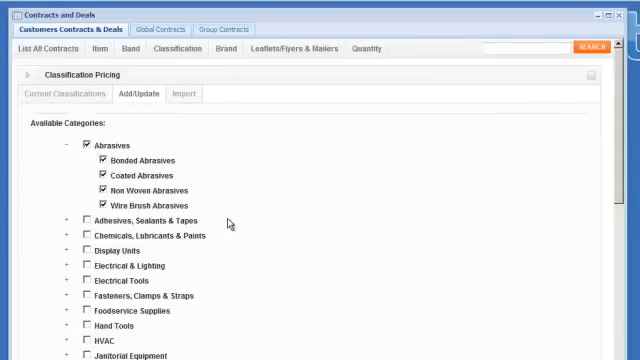
{"action": "scroll", "scroll_direction": "down", "scroll_amount": 3}
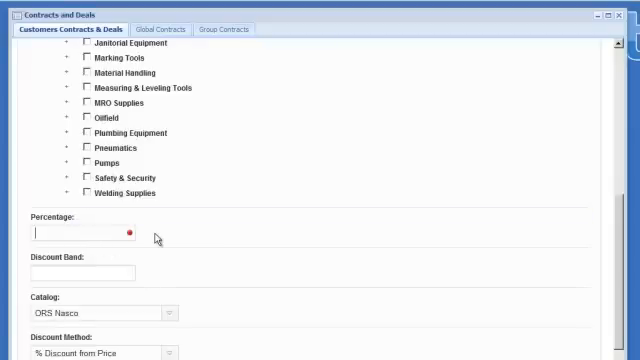
{"action": "type", "text": "28"}
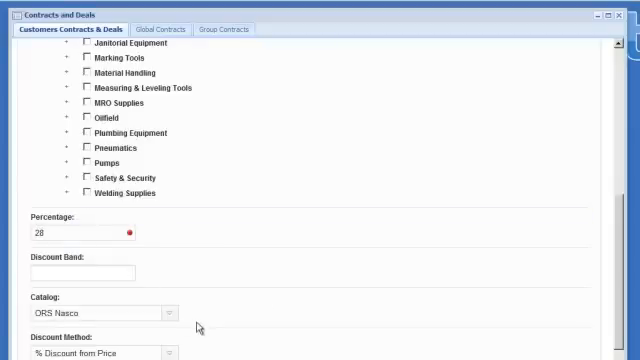
{"action": "left_click", "coordinate": [170, 304]}
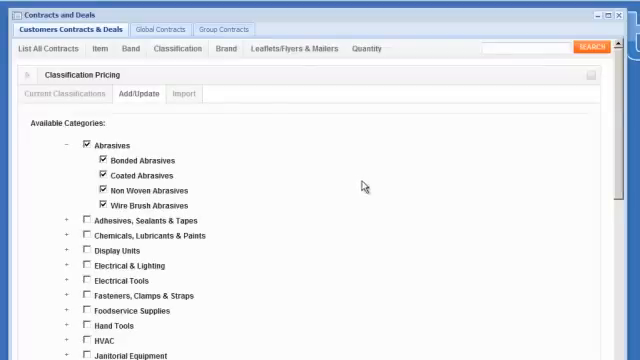
Step: Visit brand pricing's add form and return to the brand discounts list
{"action": "left_click", "coordinate": [216, 48]}
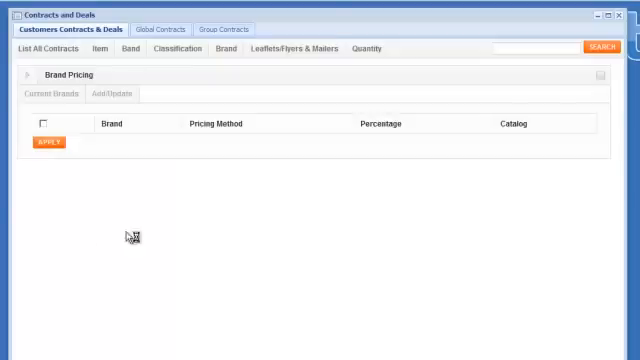
{"action": "left_click", "coordinate": [118, 94]}
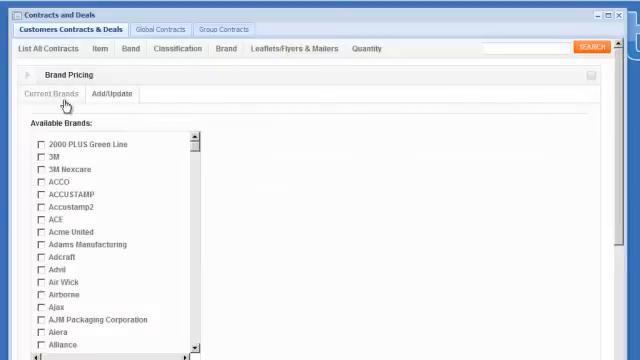
{"action": "left_click", "coordinate": [58, 94]}
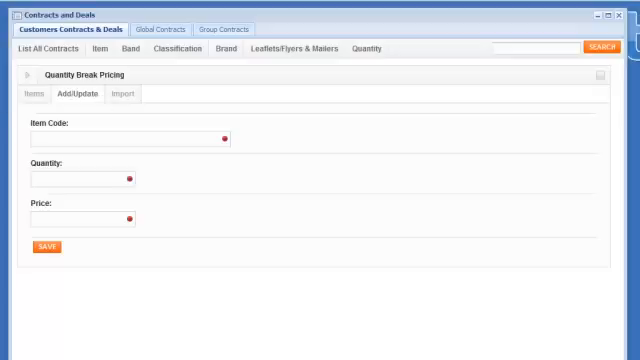
Step: Show the Items list of current quantity breaks, which is empty
{"action": "left_click", "coordinate": [32, 94]}
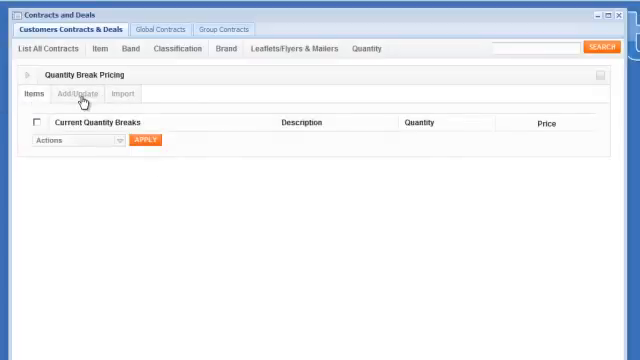
{"action": "mouse_move", "coordinate": [176, 64]}
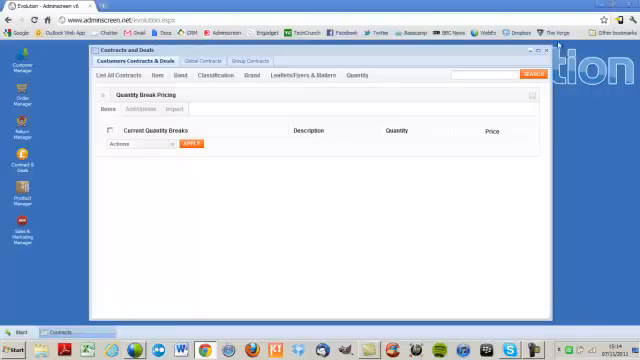
Step: Launch Product Manager from the Evolution Dashboard start menu
{"action": "left_click", "coordinate": [538, 52]}
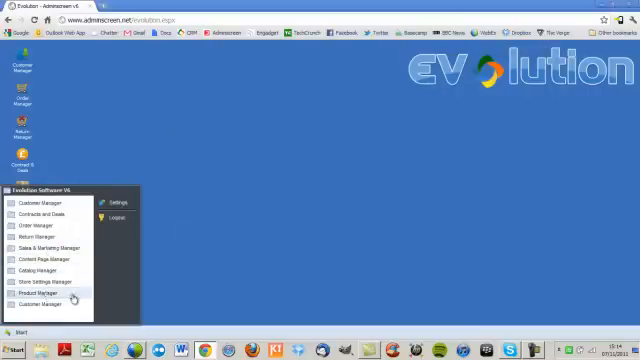
{"action": "left_click", "coordinate": [40, 292]}
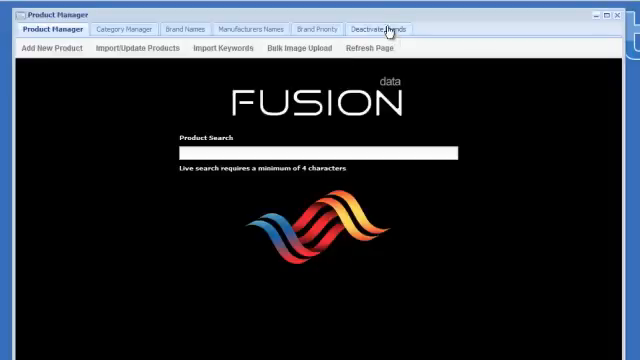
Step: View the deactivated brands and brand priority pages, then close the Product Manager
{"action": "left_click", "coordinate": [378, 28]}
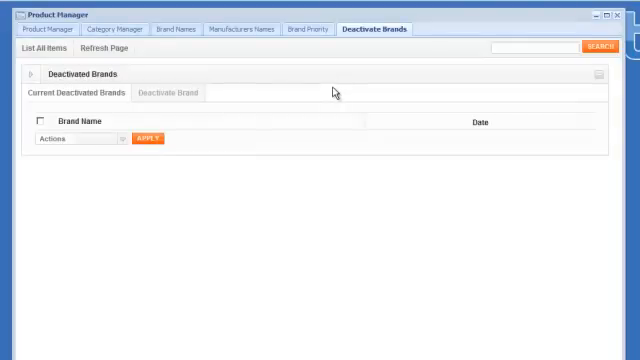
{"action": "left_click", "coordinate": [316, 30]}
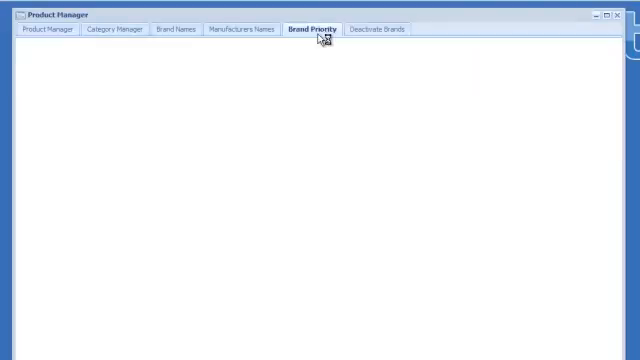
{"action": "left_click", "coordinate": [312, 30]}
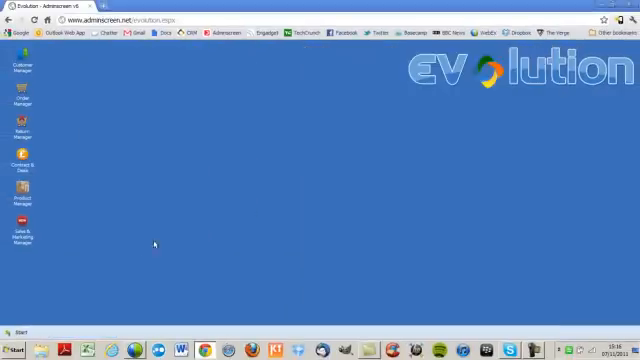
Step: Show the admin managers list, then a new tab with frequently visited site thumbnails
{"action": "left_click", "coordinate": [18, 332]}
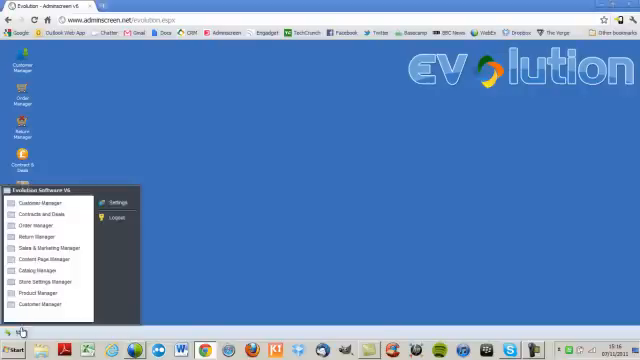
{"action": "left_click", "coordinate": [52, 248]}
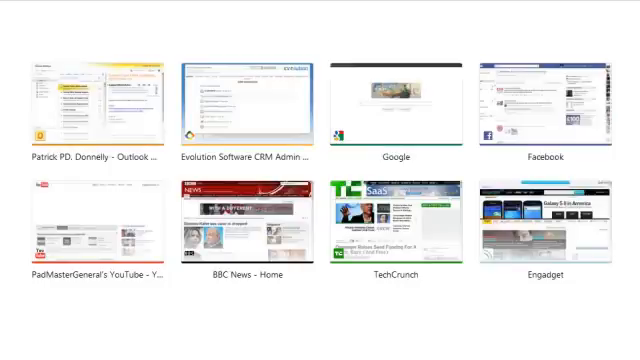
Step: Load the Total Supply storefront home page showing the Summer Sale banner
{"action": "left_click", "coordinate": [248, 108]}
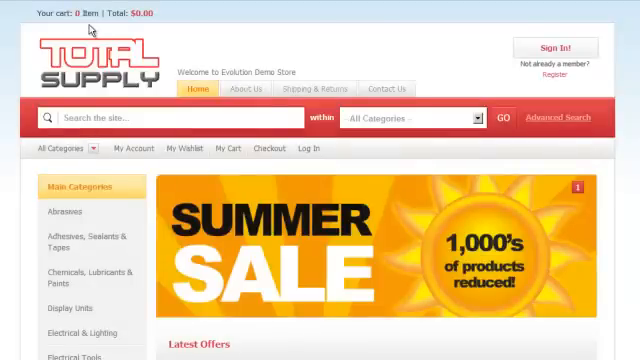
{"action": "mouse_move", "coordinate": [362, 264]}
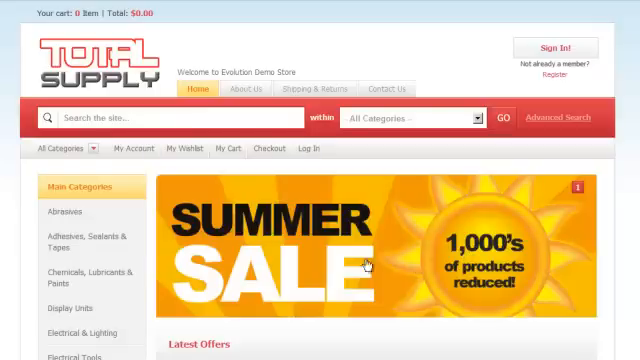
{"action": "mouse_move", "coordinate": [372, 260]}
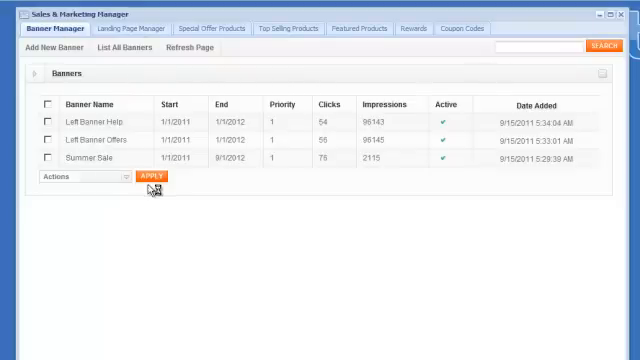
Step: Edit the Summer Sale banner and set its Priority to 1
{"action": "left_click", "coordinate": [152, 176]}
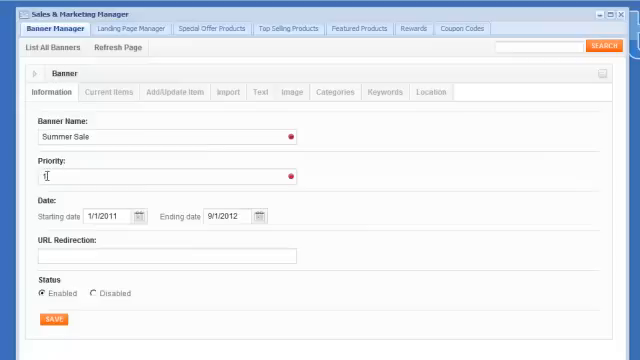
{"action": "type", "text": "1"}
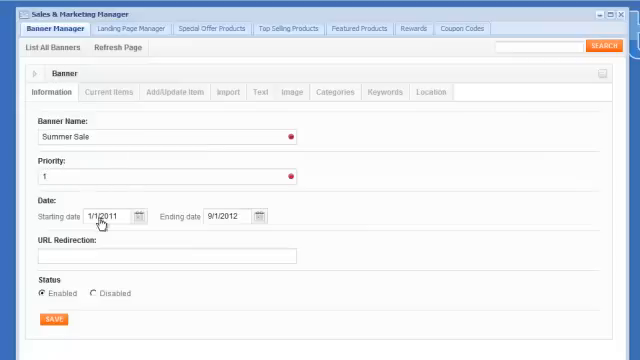
{"action": "mouse_move", "coordinate": [172, 212]}
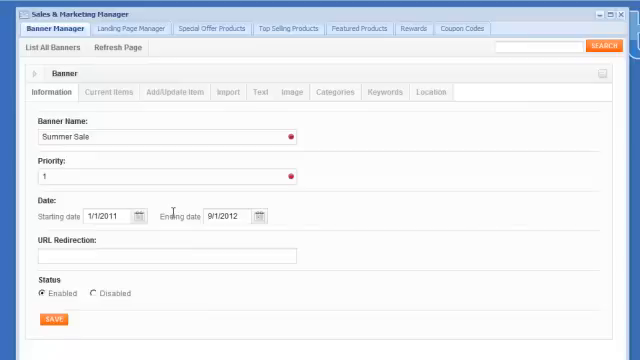
{"action": "mouse_move", "coordinate": [562, 288]}
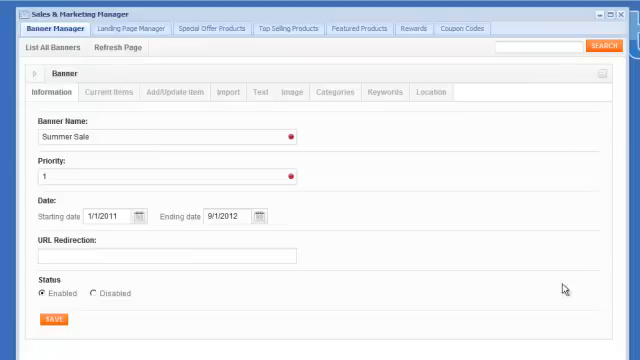
Step: Show the Summer Sale banner's image page with its uploaded artwork
{"action": "left_click", "coordinate": [288, 92]}
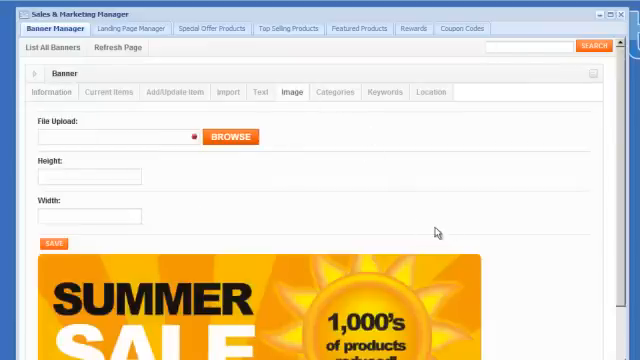
{"action": "scroll", "scroll_direction": "down", "scroll_amount": 3}
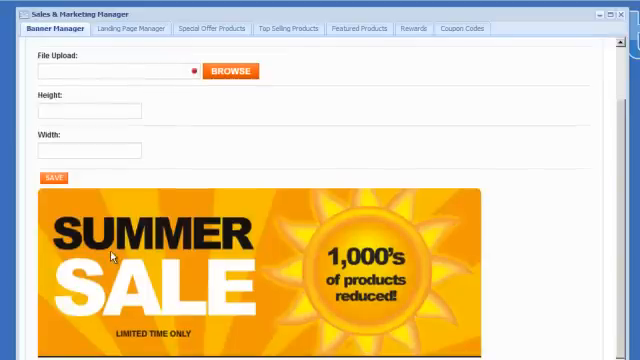
{"action": "mouse_move", "coordinate": [80, 248]}
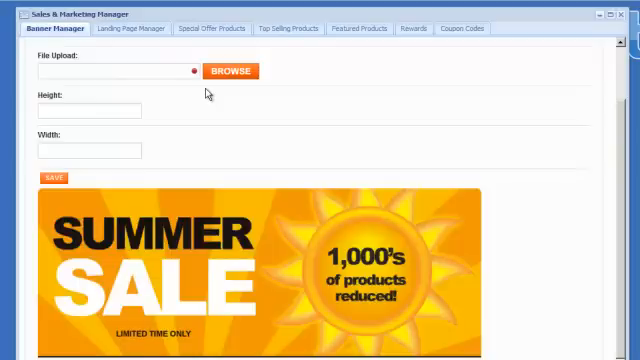
{"action": "mouse_move", "coordinate": [430, 222]}
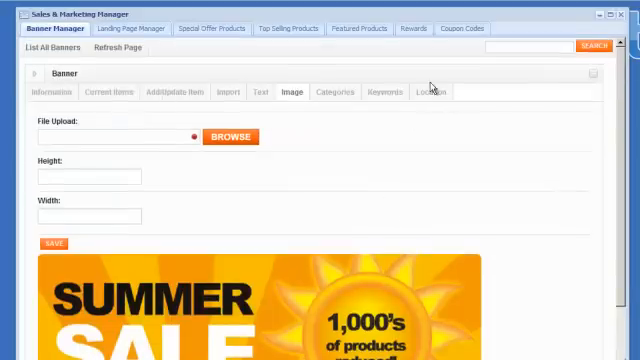
Step: Show the Summer Sale banner's location page, set to Center Column
{"action": "left_click", "coordinate": [430, 92]}
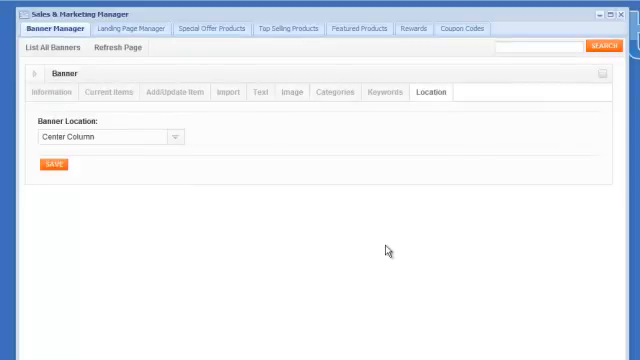
{"action": "mouse_move", "coordinate": [254, 230]}
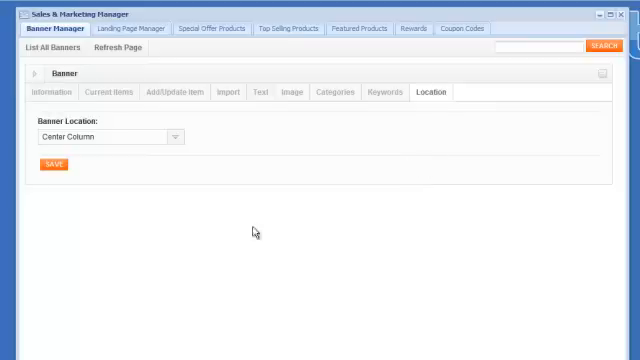
Step: Confirm the Center Column placement, revisit basic details, then show the banner's ticked Abrasives categories
{"action": "left_click", "coordinate": [180, 136]}
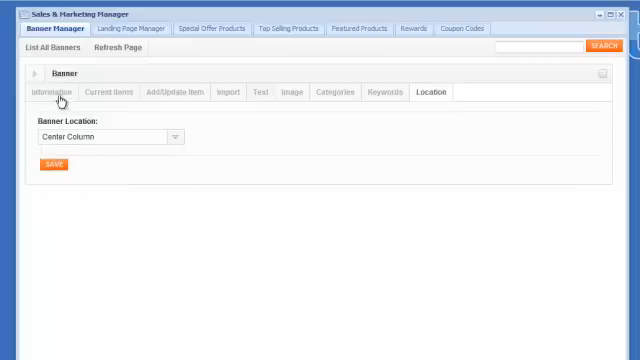
{"action": "left_click", "coordinate": [56, 92]}
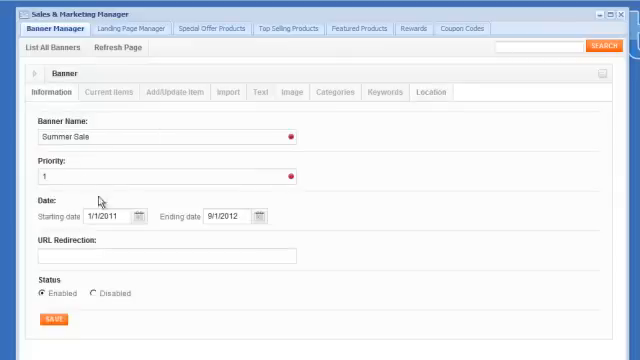
{"action": "left_click", "coordinate": [432, 92]}
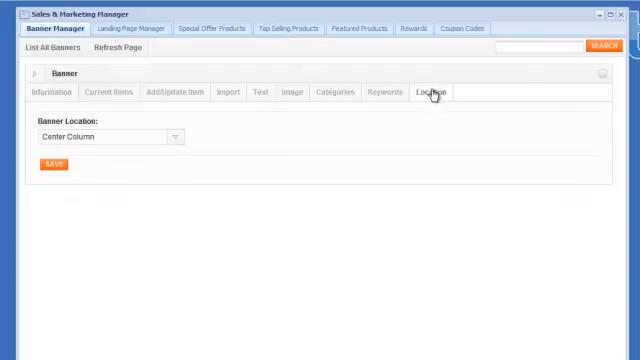
{"action": "left_click", "coordinate": [52, 92]}
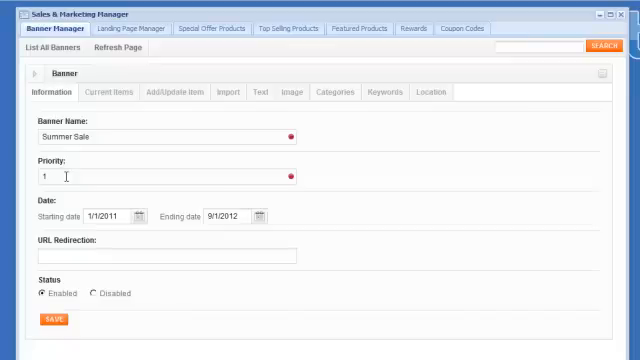
{"action": "mouse_move", "coordinate": [160, 176]}
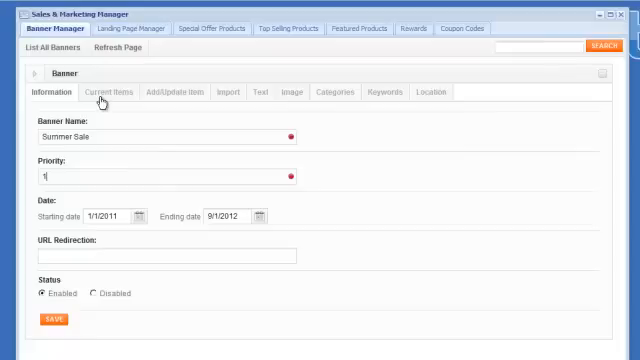
{"action": "mouse_move", "coordinate": [556, 330]}
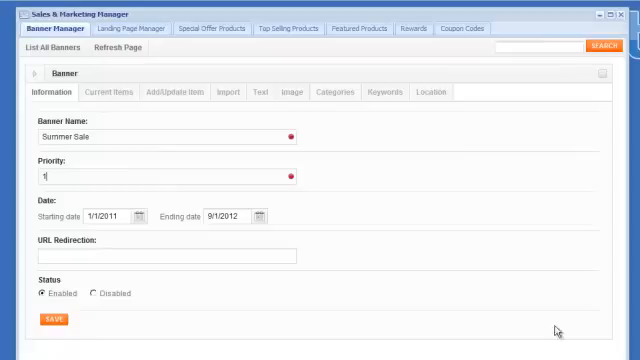
{"action": "mouse_move", "coordinate": [556, 328]}
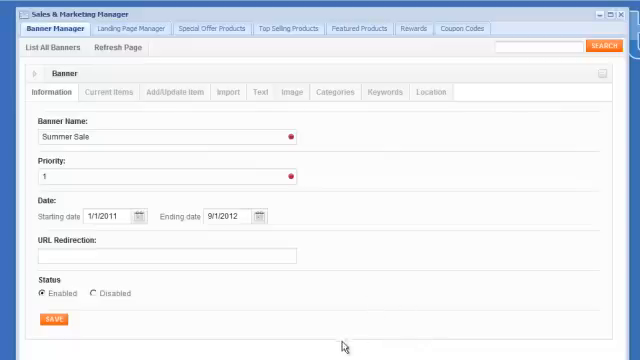
{"action": "left_click", "coordinate": [336, 94]}
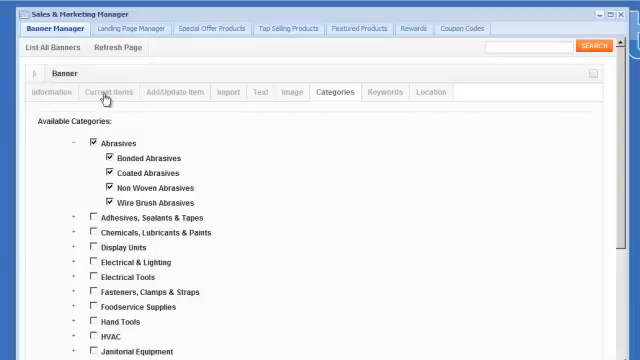
{"action": "mouse_move", "coordinate": [280, 188]}
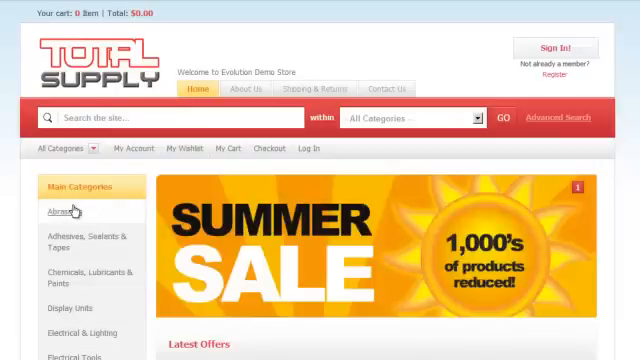
Step: Browse the storefront, enter Bonded Abrasives and confirm the Summer Sale banner sits above its products
{"action": "scroll", "scroll_direction": "down", "scroll_amount": 3}
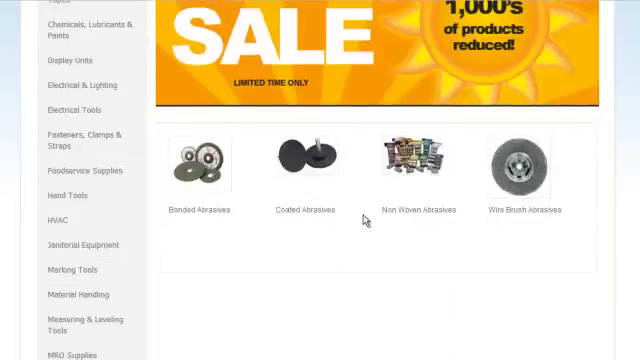
{"action": "scroll", "scroll_direction": "up", "scroll_amount": 3}
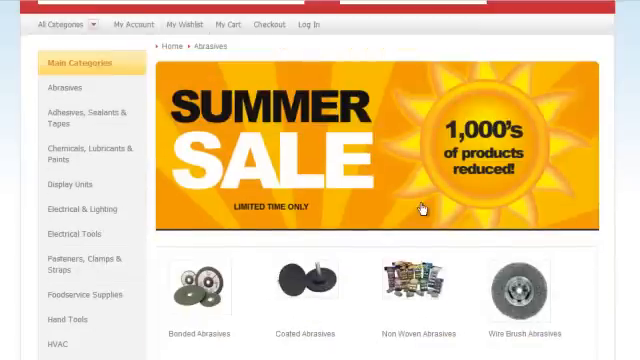
{"action": "scroll", "scroll_direction": "up", "scroll_amount": 3}
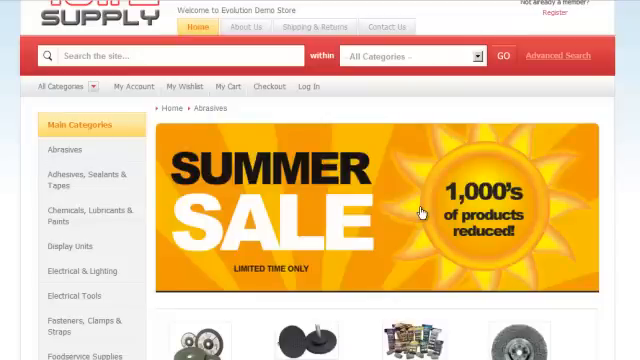
{"action": "scroll", "scroll_direction": "down", "scroll_amount": 3}
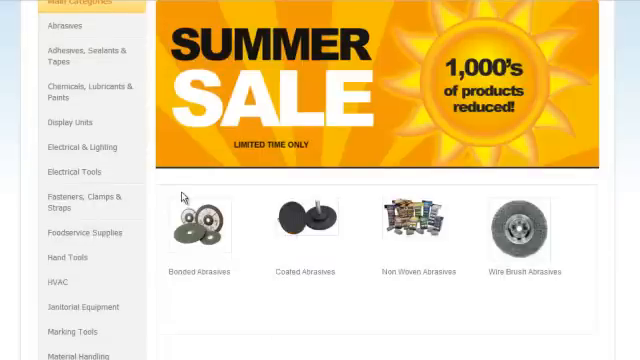
{"action": "mouse_move", "coordinate": [196, 256]}
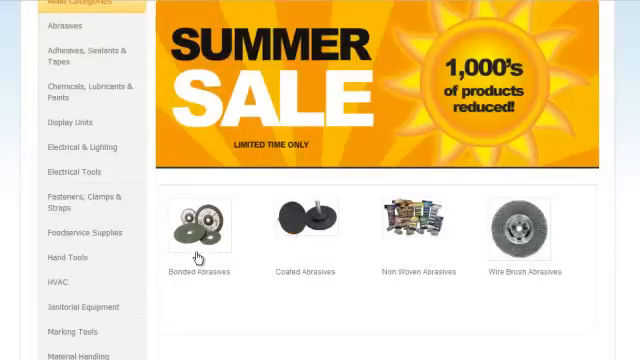
{"action": "left_click", "coordinate": [204, 228]}
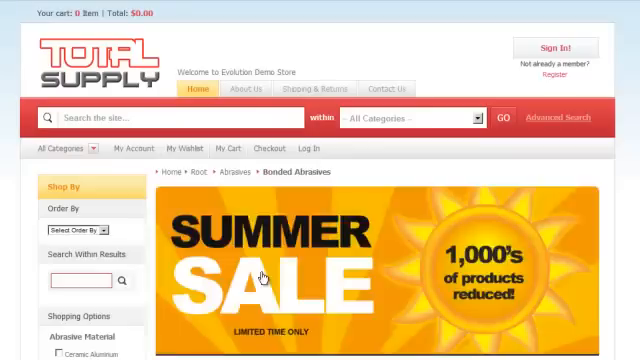
{"action": "scroll", "scroll_direction": "down", "scroll_amount": 3}
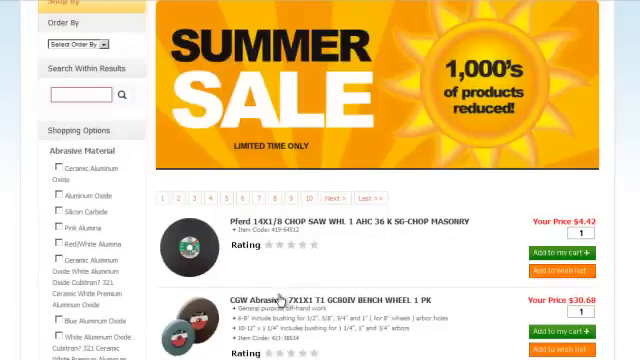
{"action": "scroll", "scroll_direction": "up", "scroll_amount": 3}
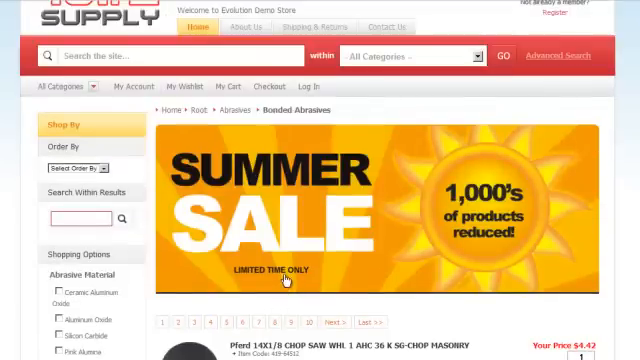
{"action": "mouse_move", "coordinate": [284, 276]}
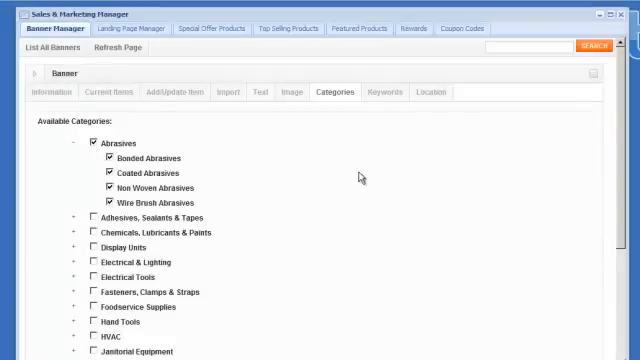
Step: Enter 'dewa' as the banner's search keyword, then return to its Information page
{"action": "left_click", "coordinate": [384, 92]}
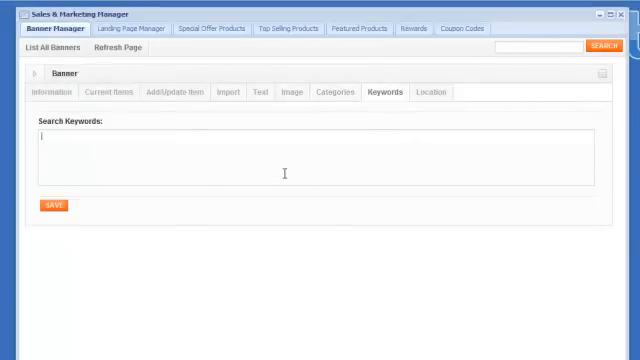
{"action": "type", "text": "dewalt drill"}
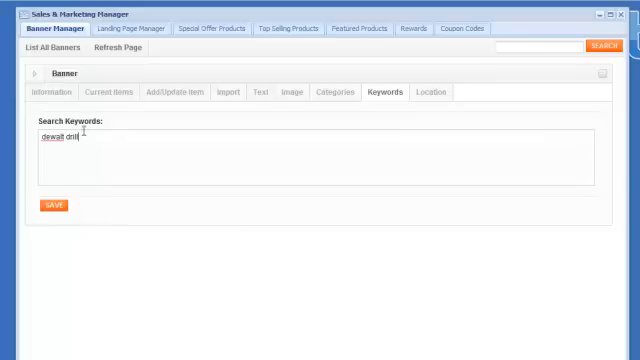
{"action": "left_click", "coordinate": [50, 92]}
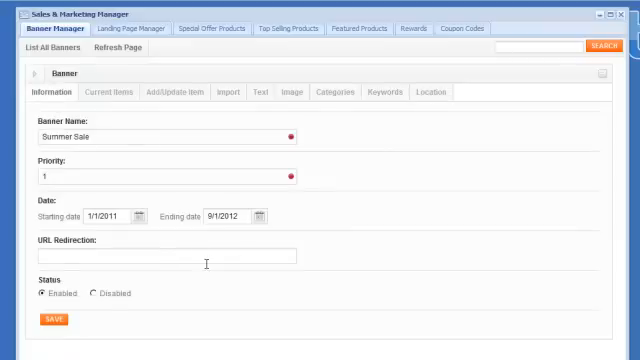
{"action": "mouse_move", "coordinate": [204, 270]}
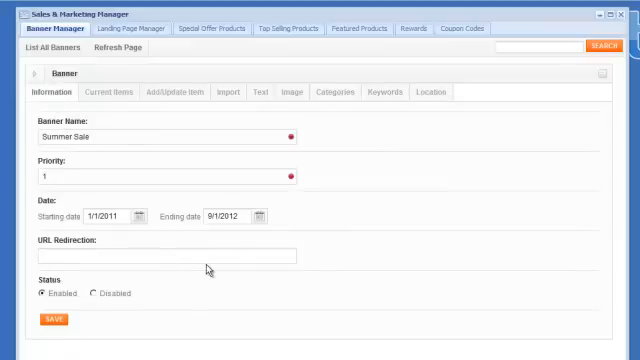
Step: Focus the URL Redirection field, then show the landing page text about Power Tool promotions
{"action": "left_click", "coordinate": [164, 256]}
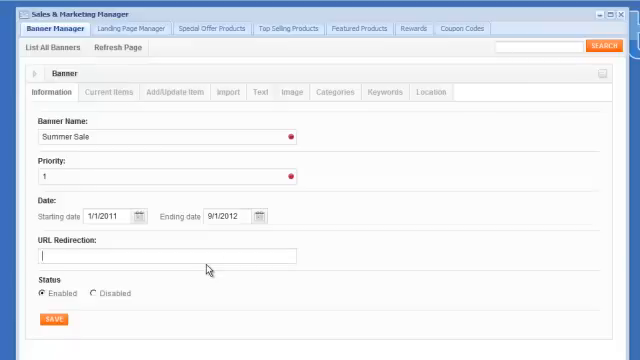
{"action": "left_click", "coordinate": [170, 254]}
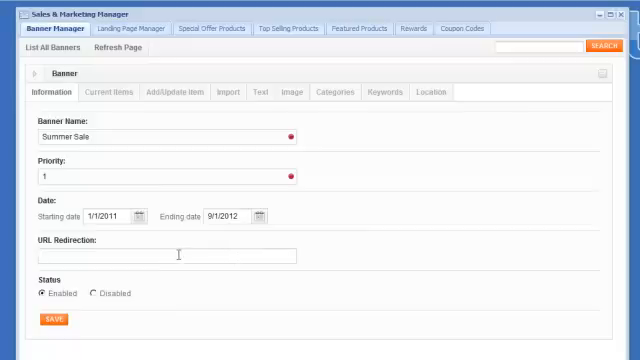
{"action": "left_click", "coordinate": [262, 92]}
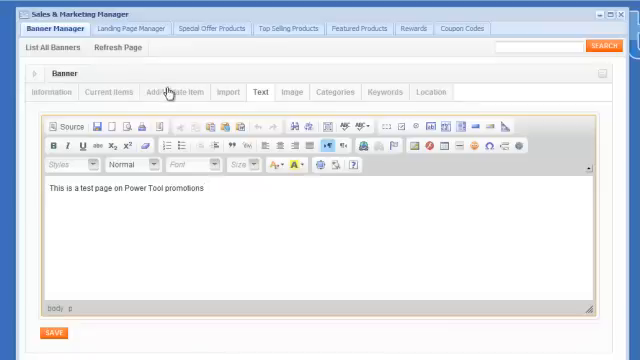
Step: Review the Add/Update Item form's Item Code field, then go to Coupon Codes for a new coupon
{"action": "left_click", "coordinate": [172, 92]}
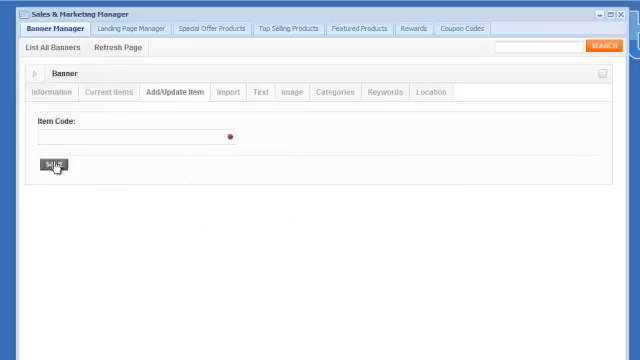
{"action": "mouse_move", "coordinate": [230, 248]}
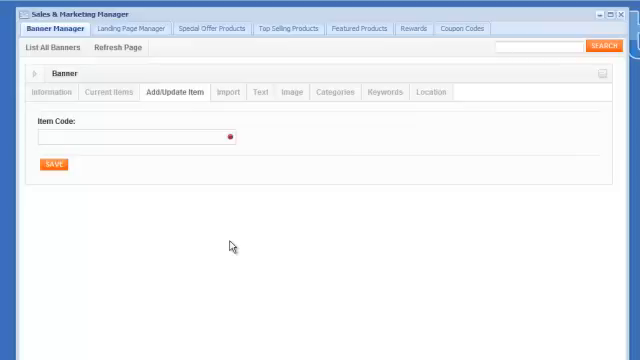
{"action": "left_click", "coordinate": [140, 134]}
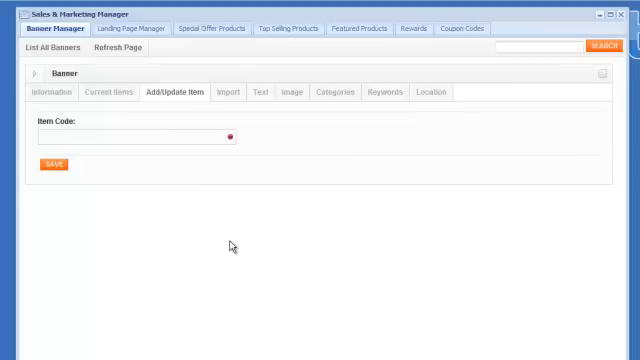
{"action": "left_click", "coordinate": [136, 136]}
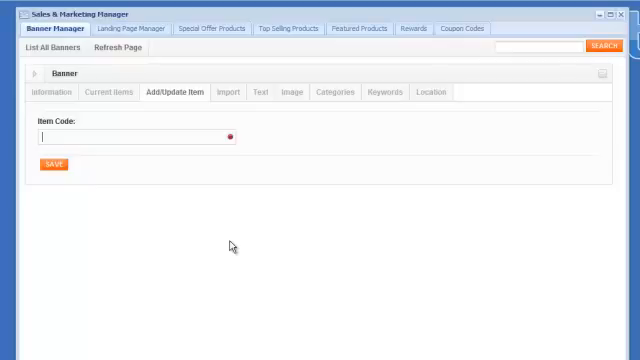
{"action": "mouse_move", "coordinate": [272, 232]}
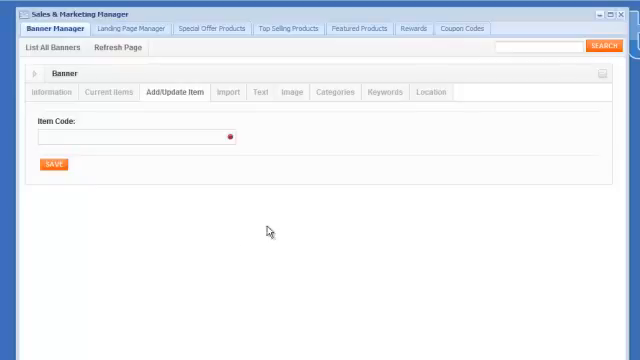
{"action": "left_click", "coordinate": [464, 28]}
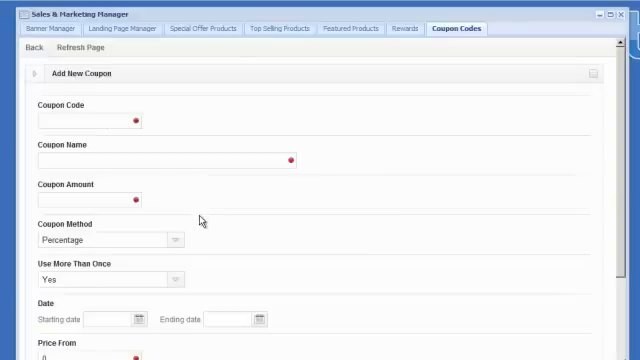
{"action": "mouse_move", "coordinate": [152, 158]}
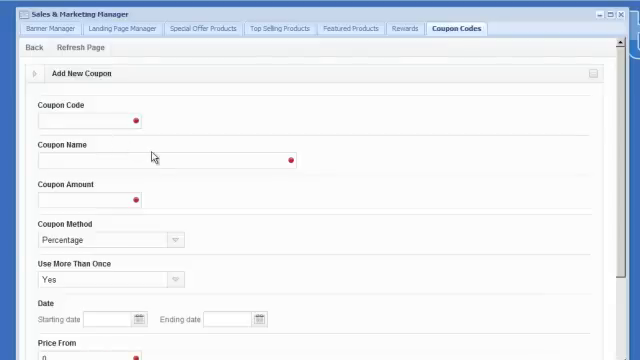
Step: Enter coupon code SAVE, name '10 % discount' and amount 10 with the Percentage method
{"action": "type", "text": "SAVE"}
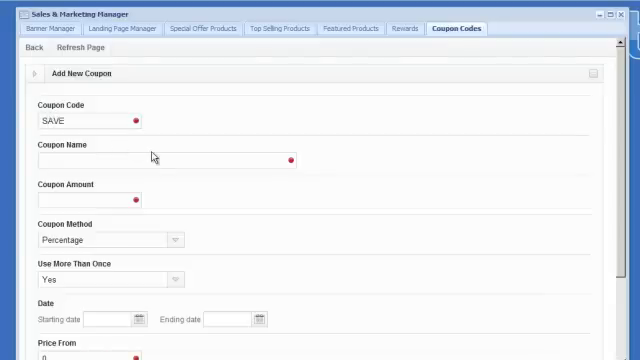
{"action": "left_click", "coordinate": [90, 120]}
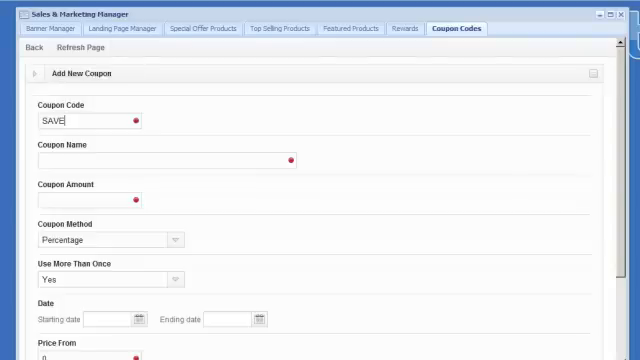
{"action": "type", "text": "10 % discount"}
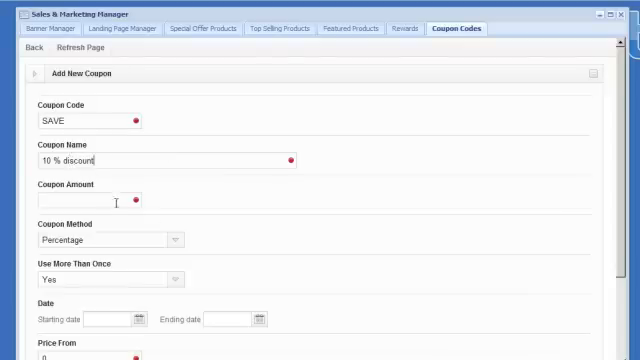
{"action": "type", "text": "10"}
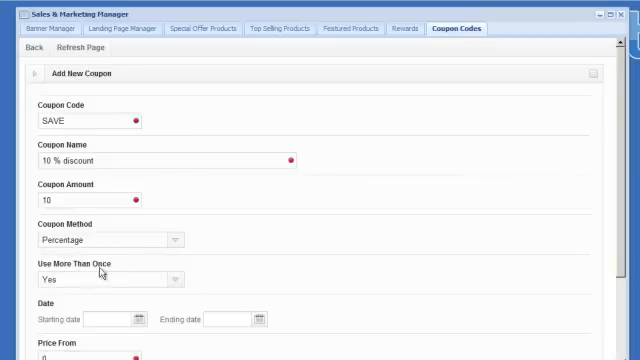
{"action": "mouse_move", "coordinate": [396, 336]}
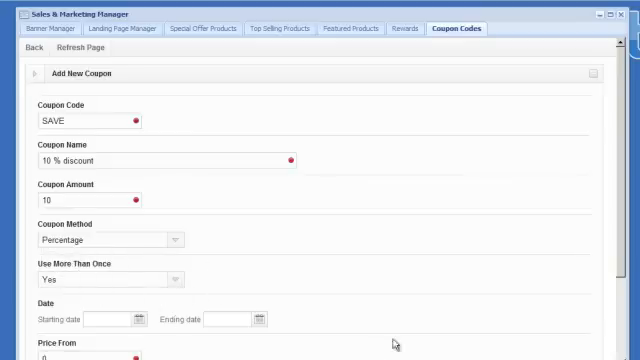
Step: Set the coupon's Price From to 250 toward the 250–999 range
{"action": "scroll", "scroll_direction": "down", "scroll_amount": 3}
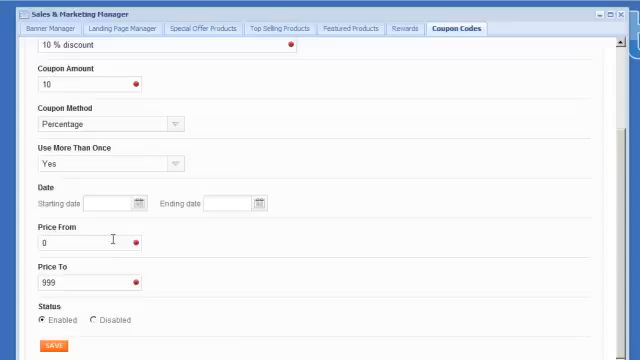
{"action": "type", "text": "25"}
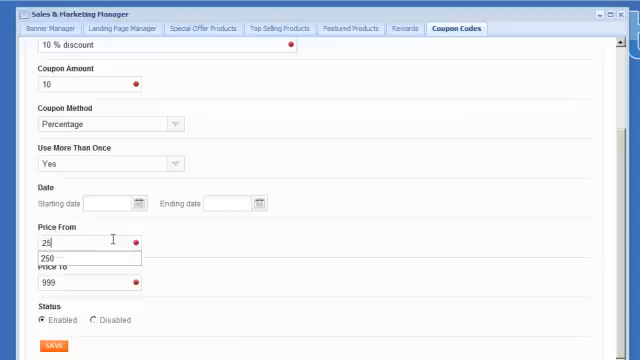
{"action": "left_click", "coordinate": [76, 258]}
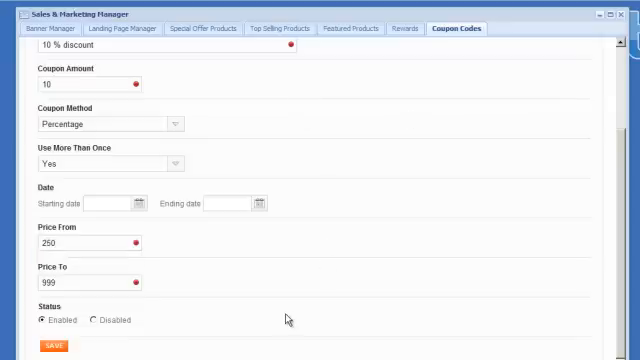